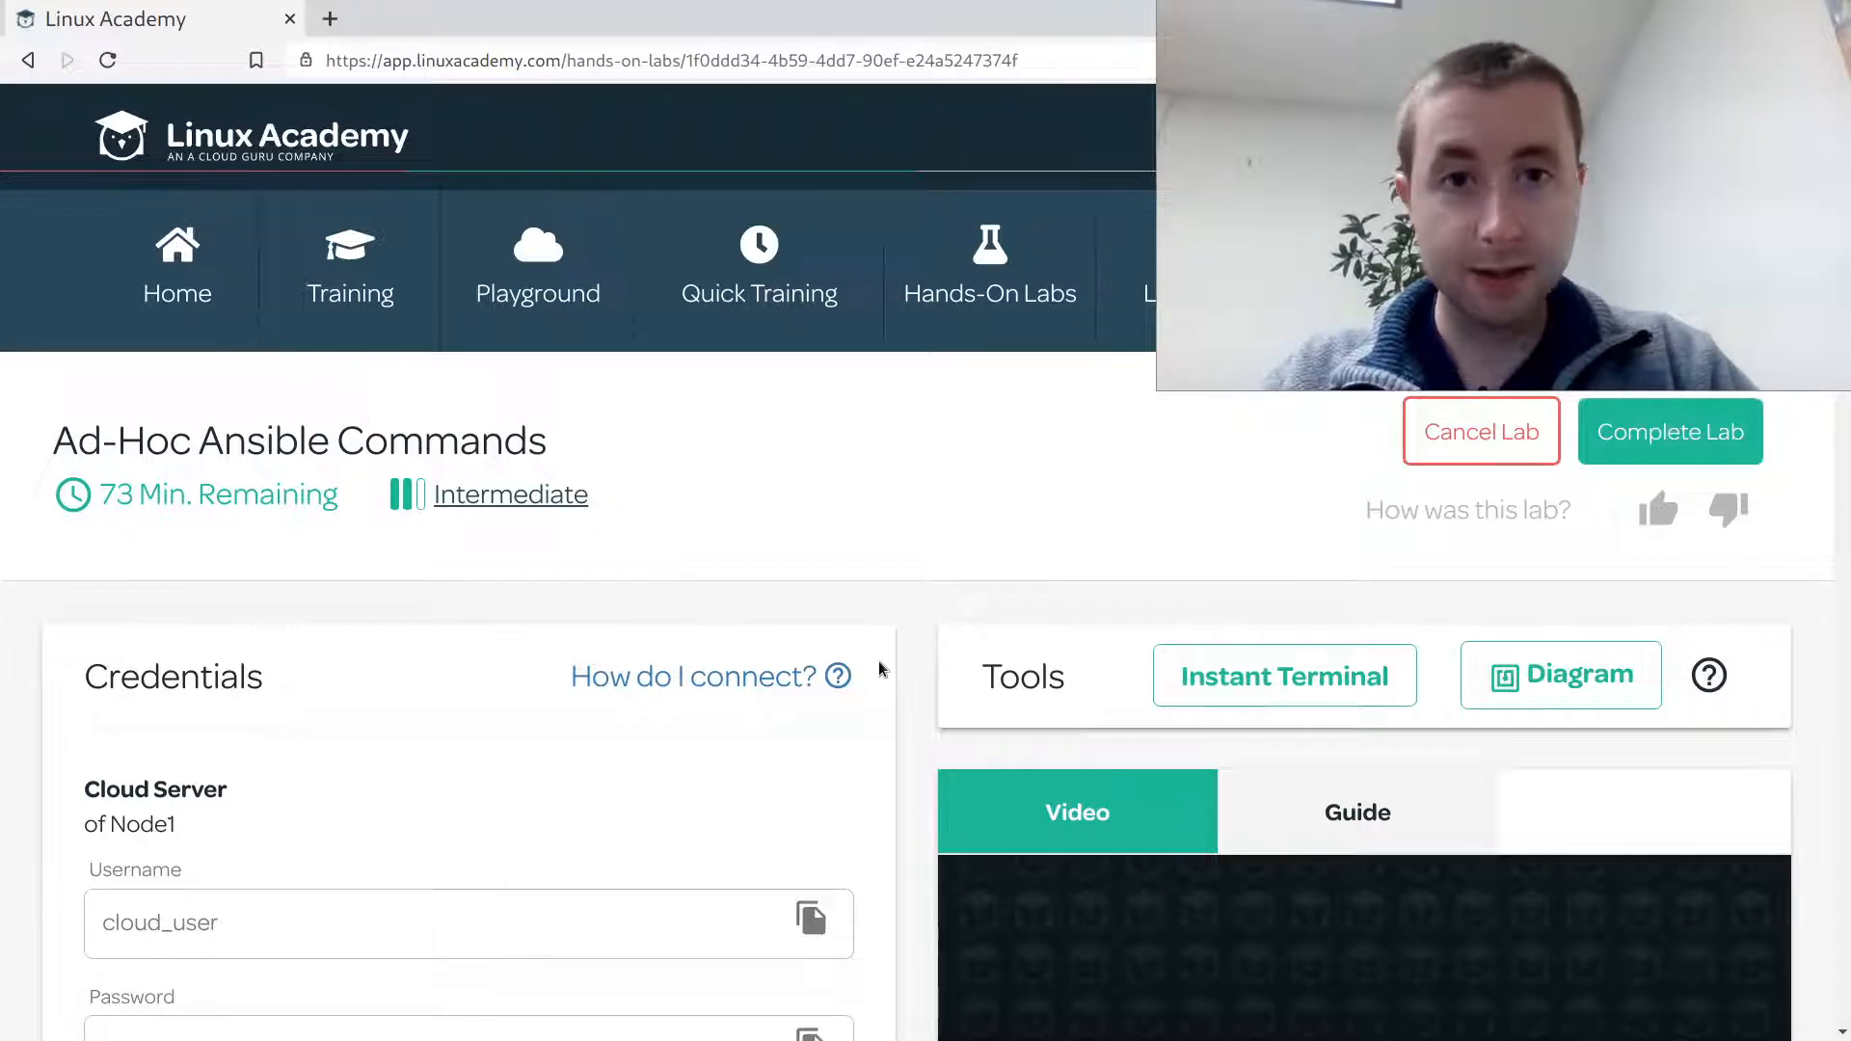
scroll("down", 3)
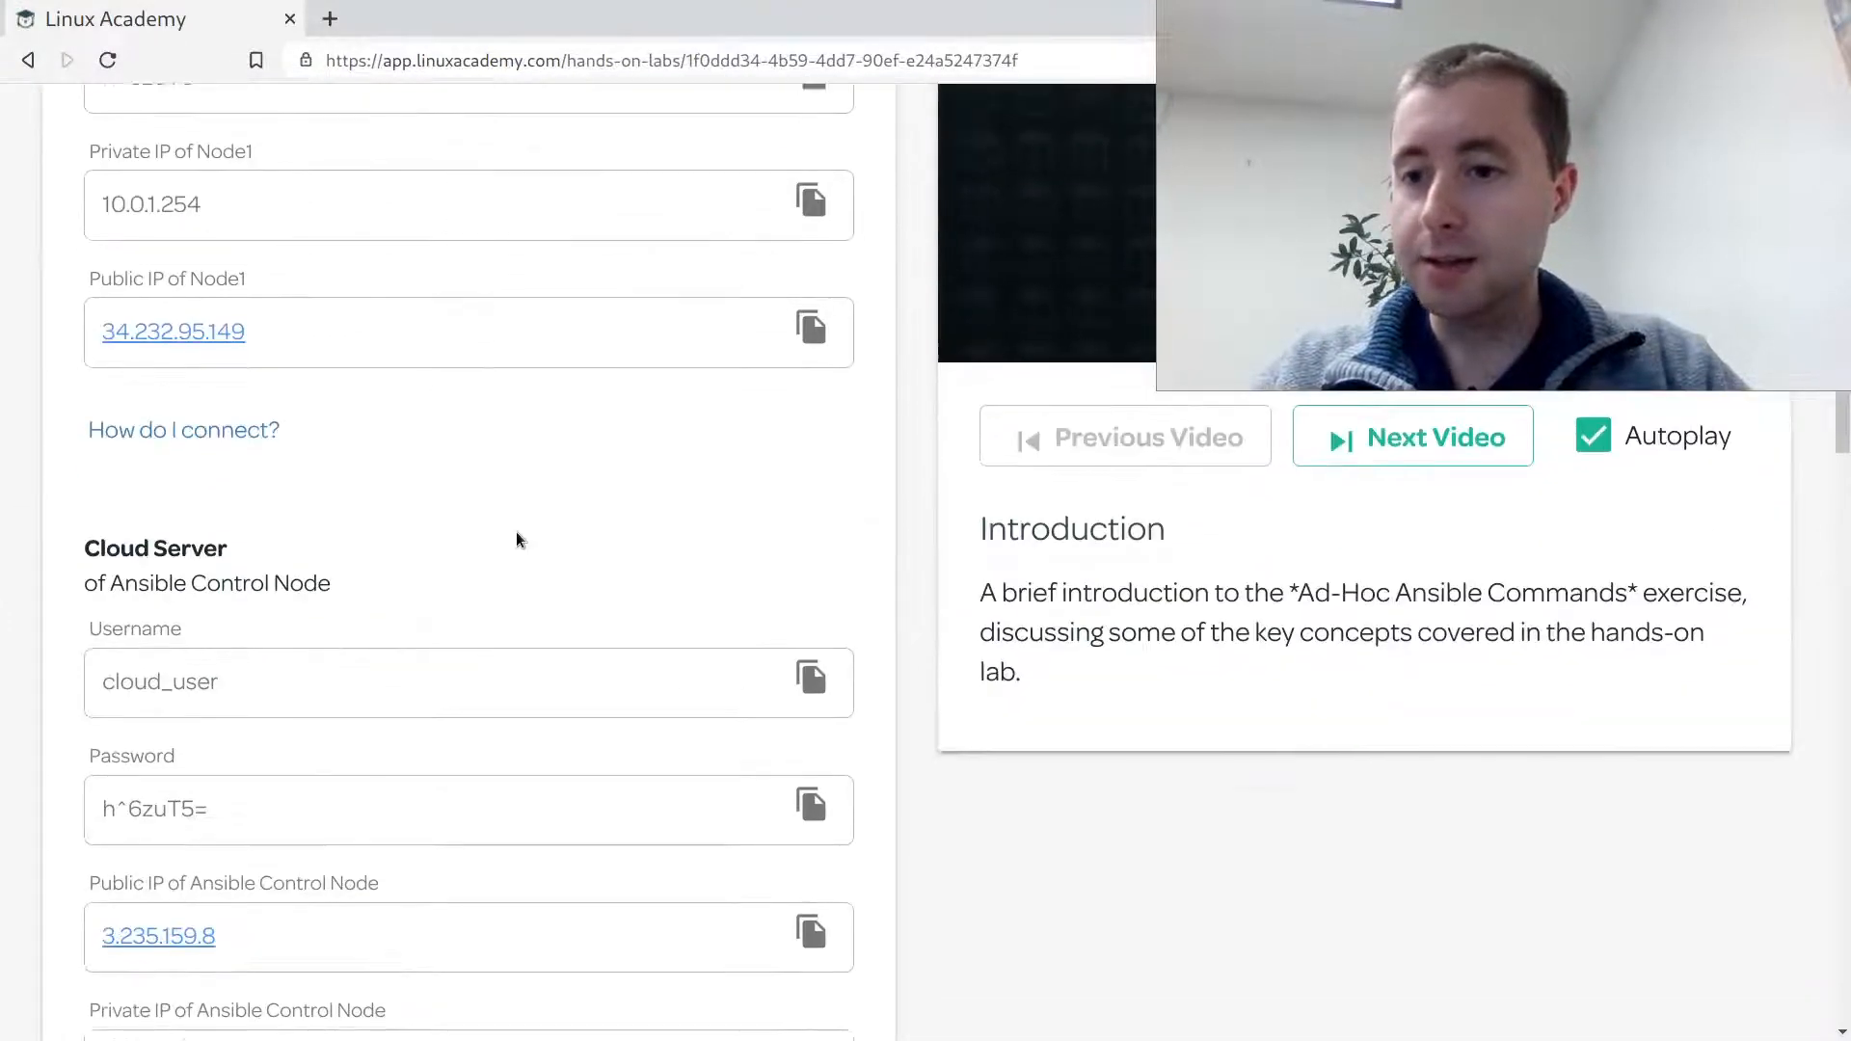
scroll("down", 3)
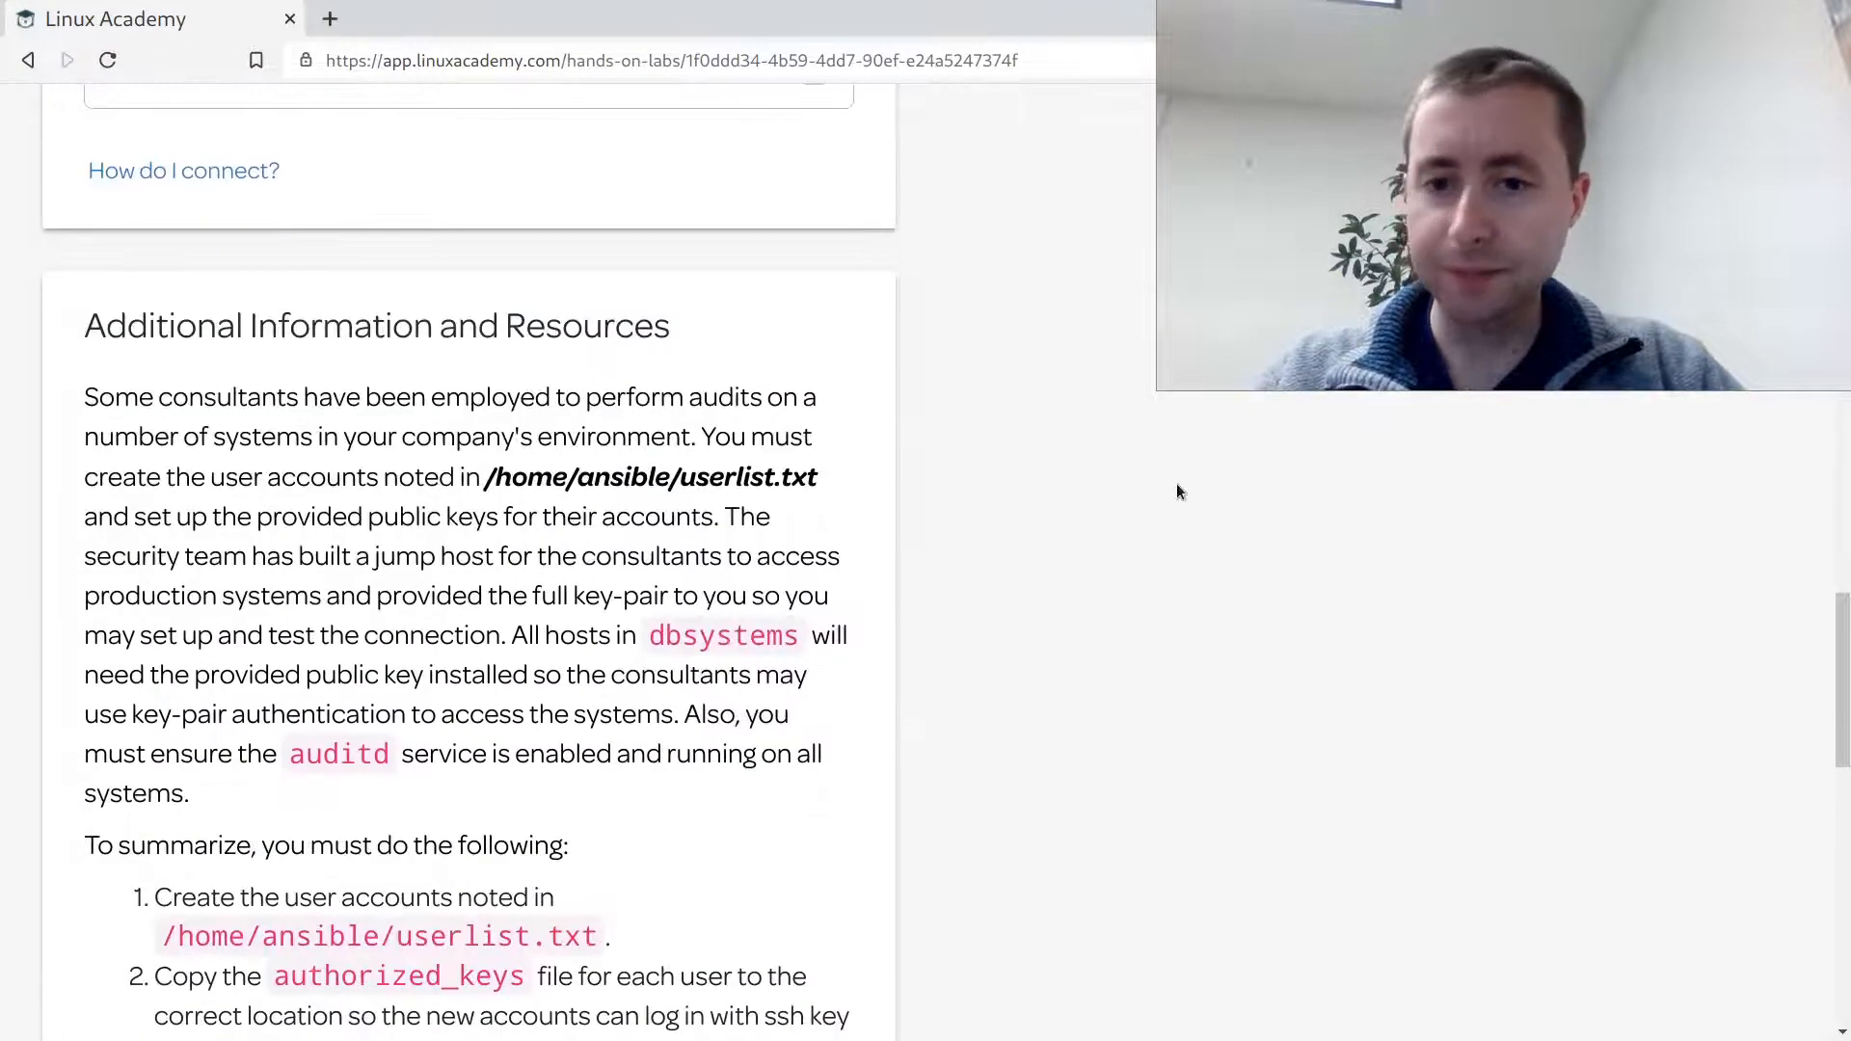
mouse_move(978, 442)
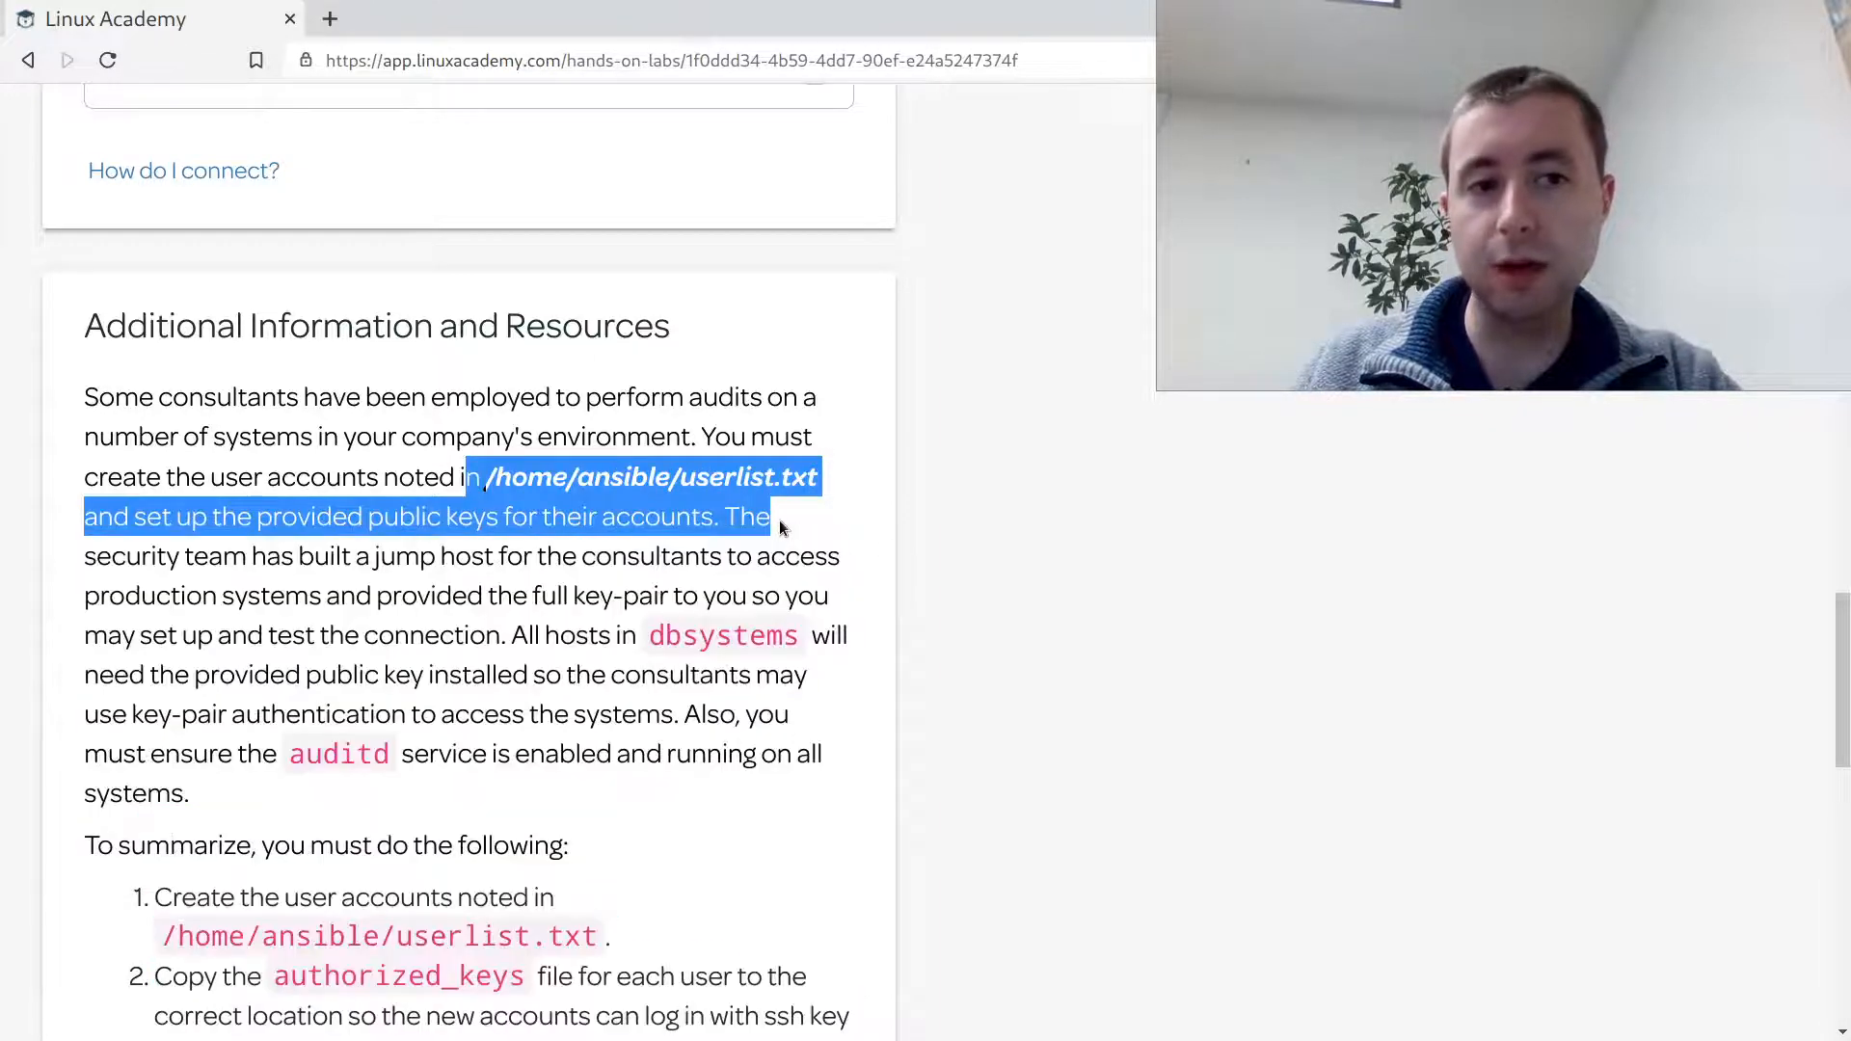
scroll("down", 3)
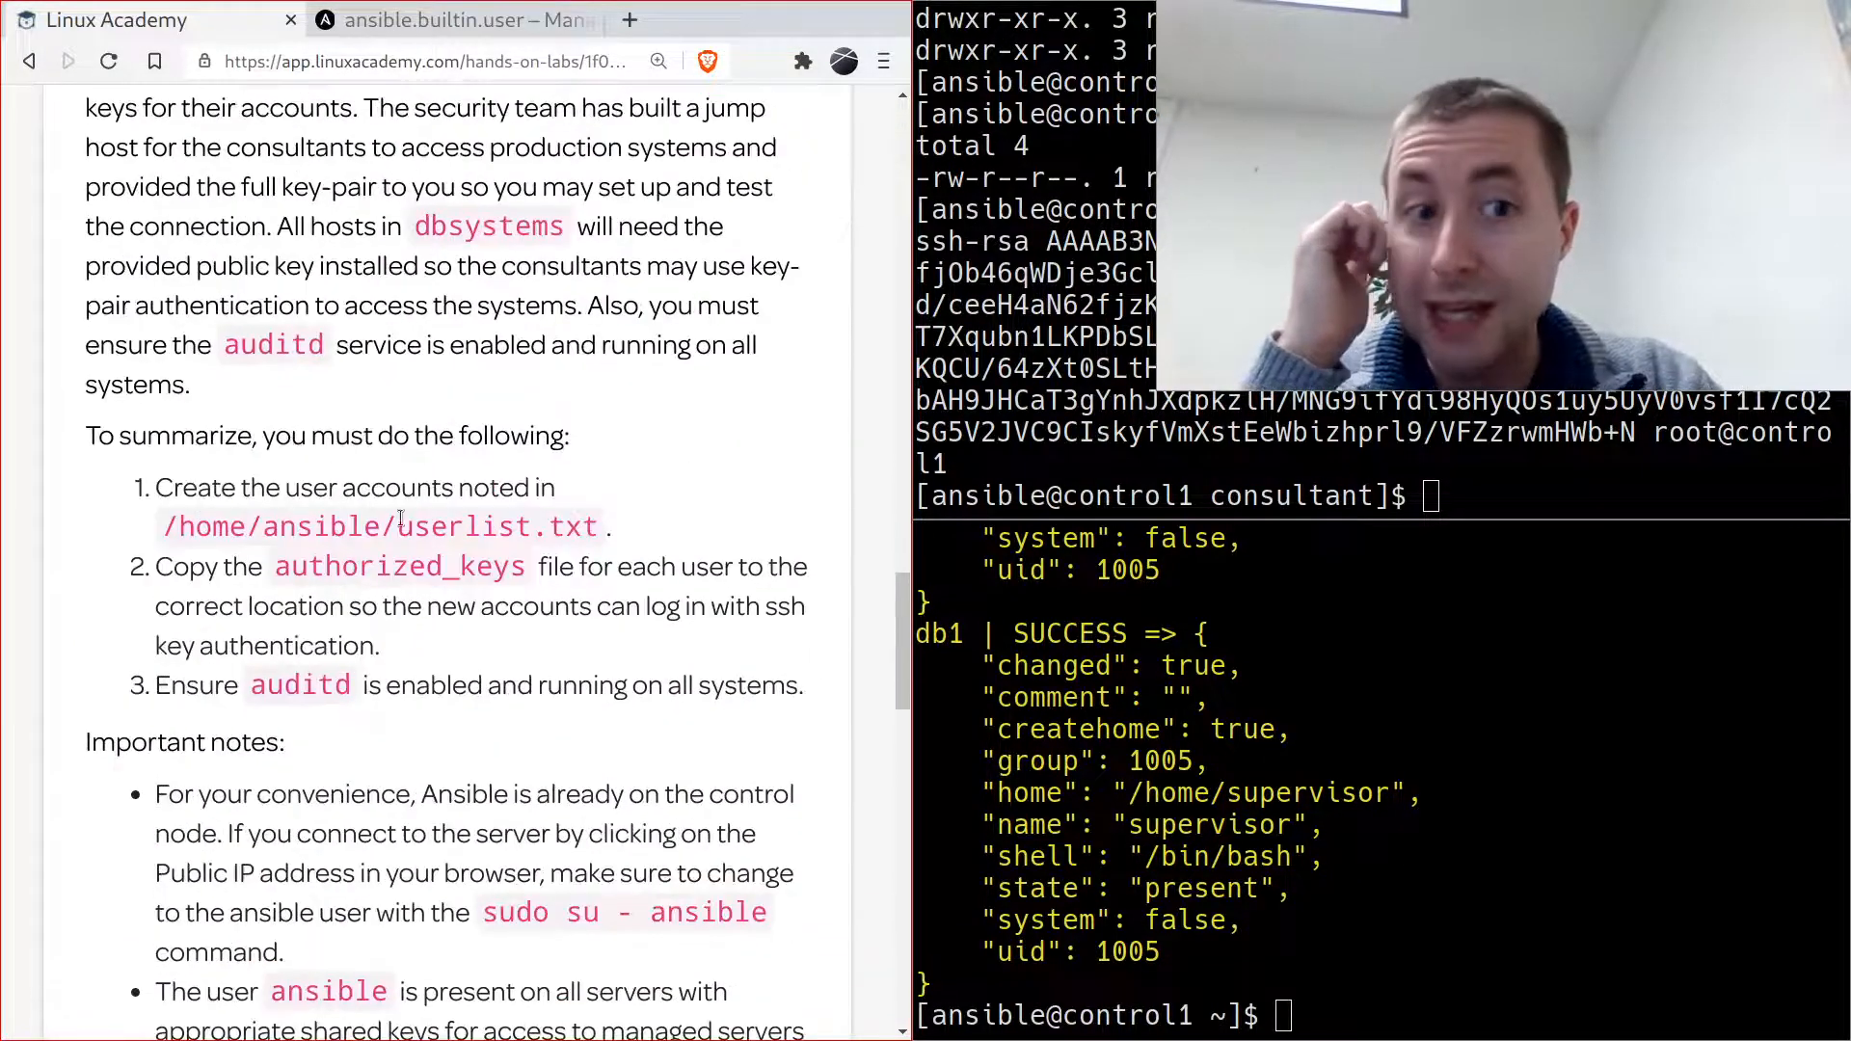
type("ansible dbsystems")
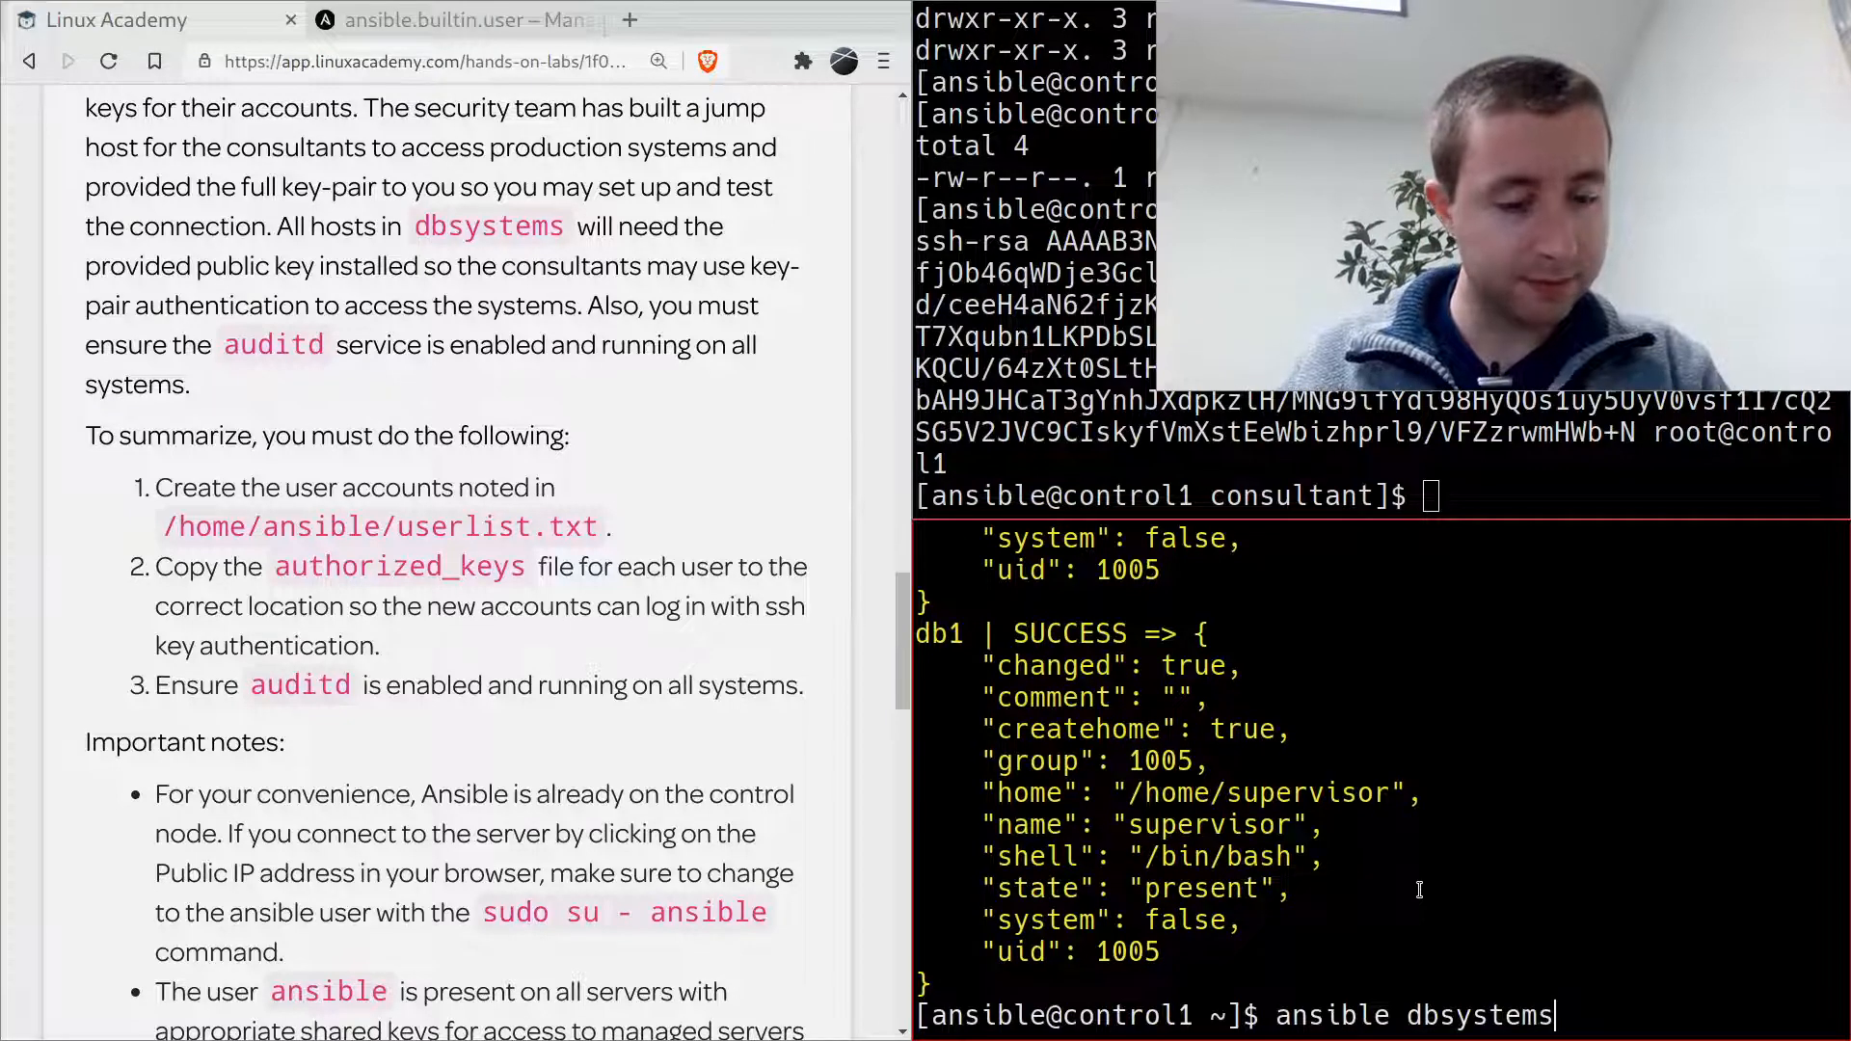
type("-b -m file -a \"")
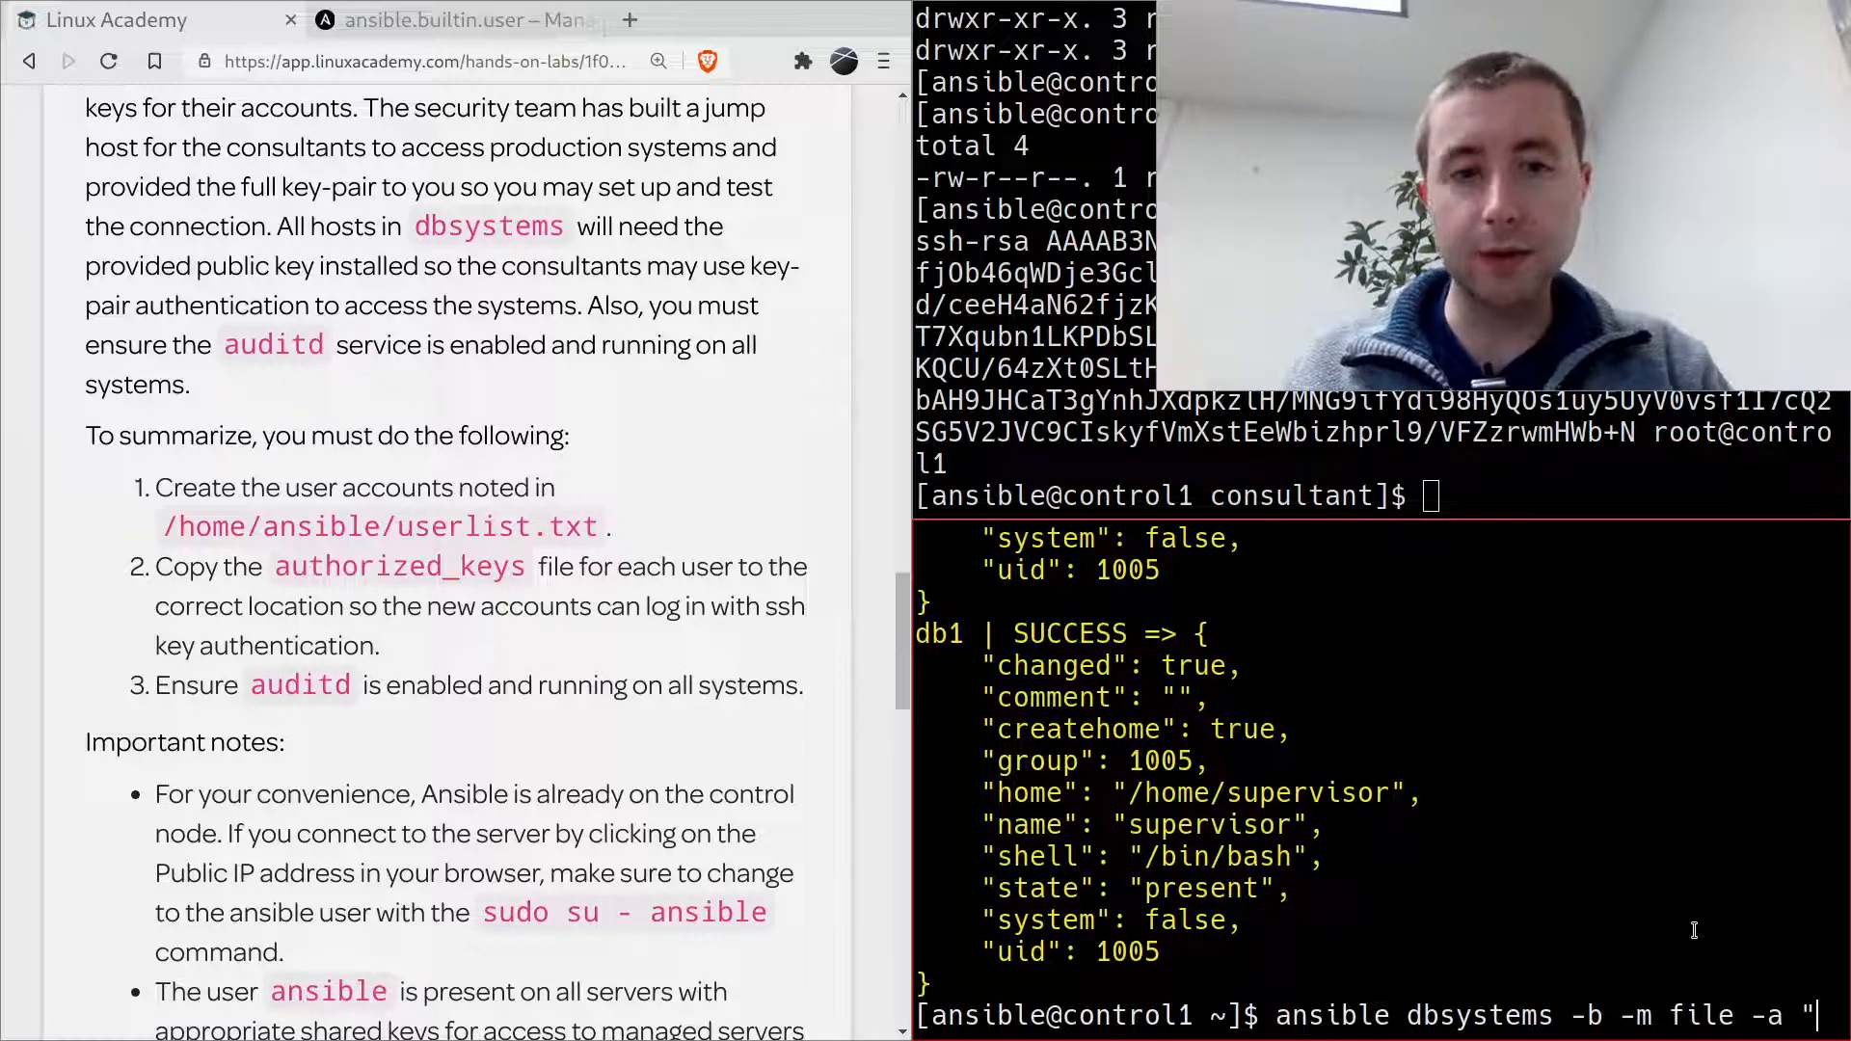
type("state=directory owner")
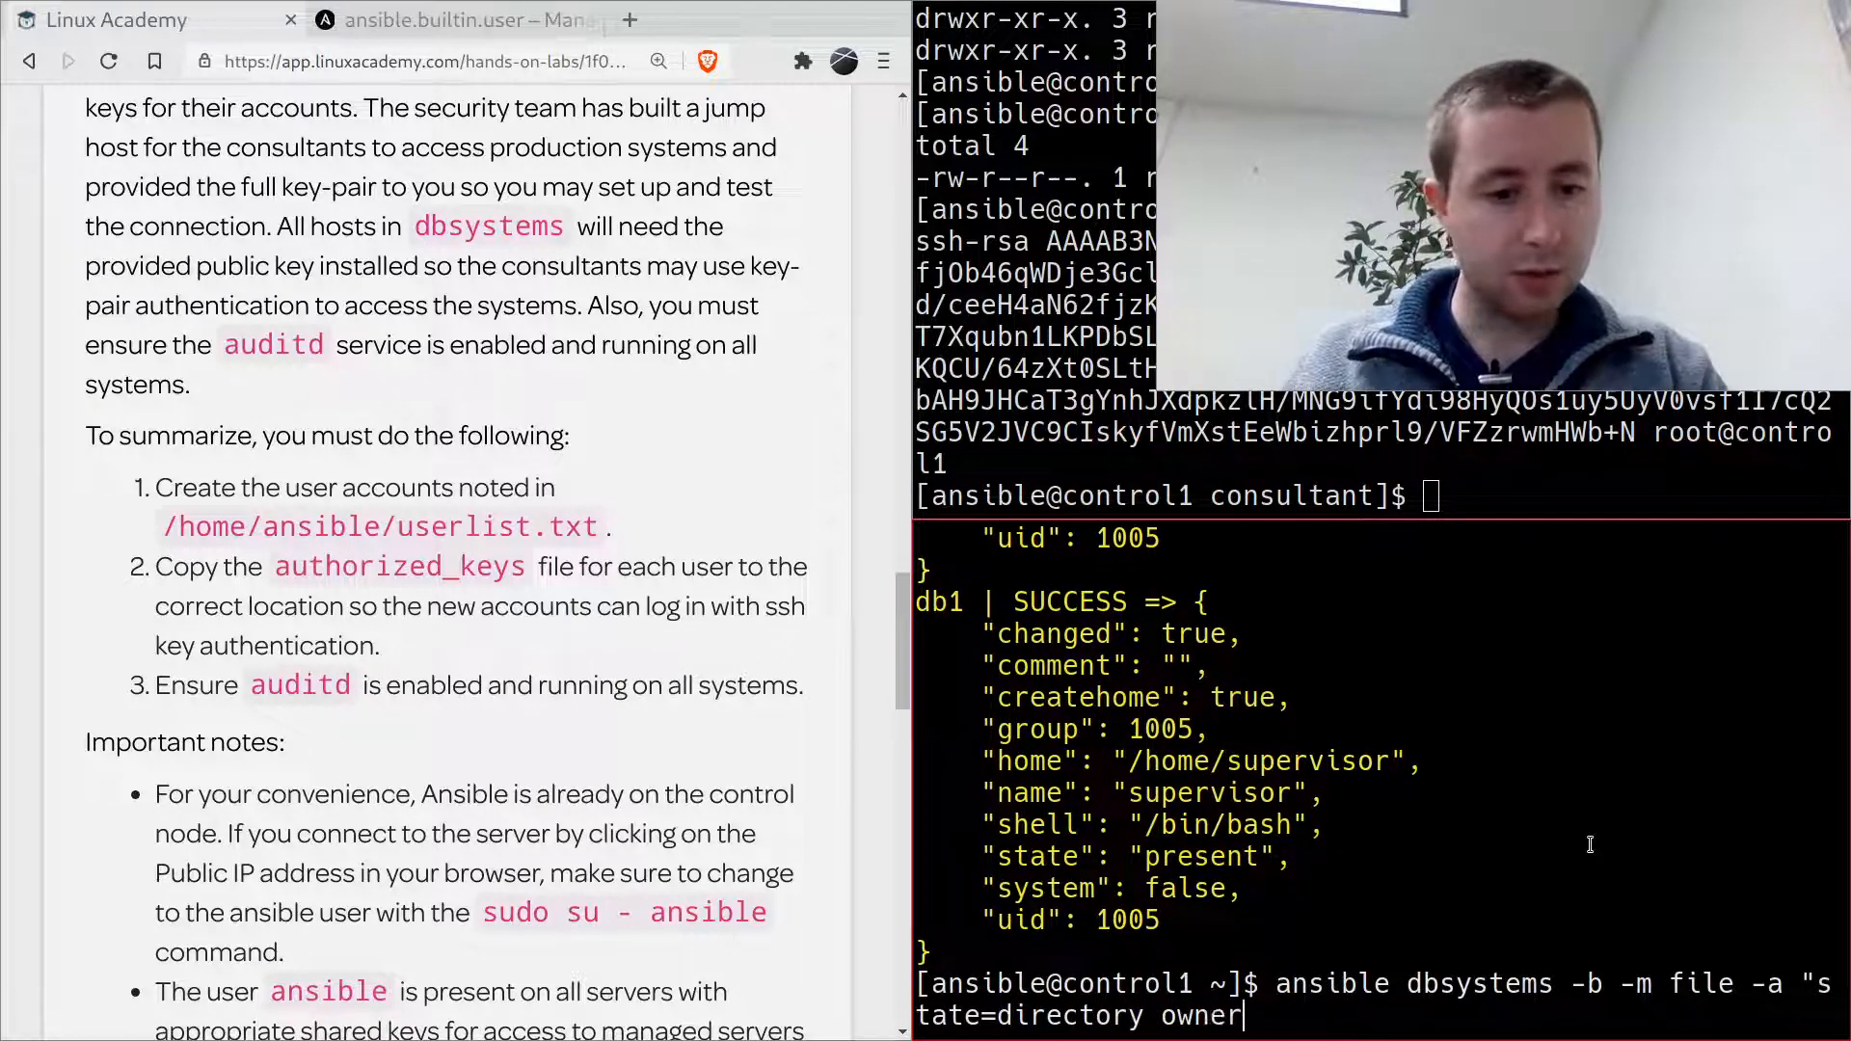
type("=")
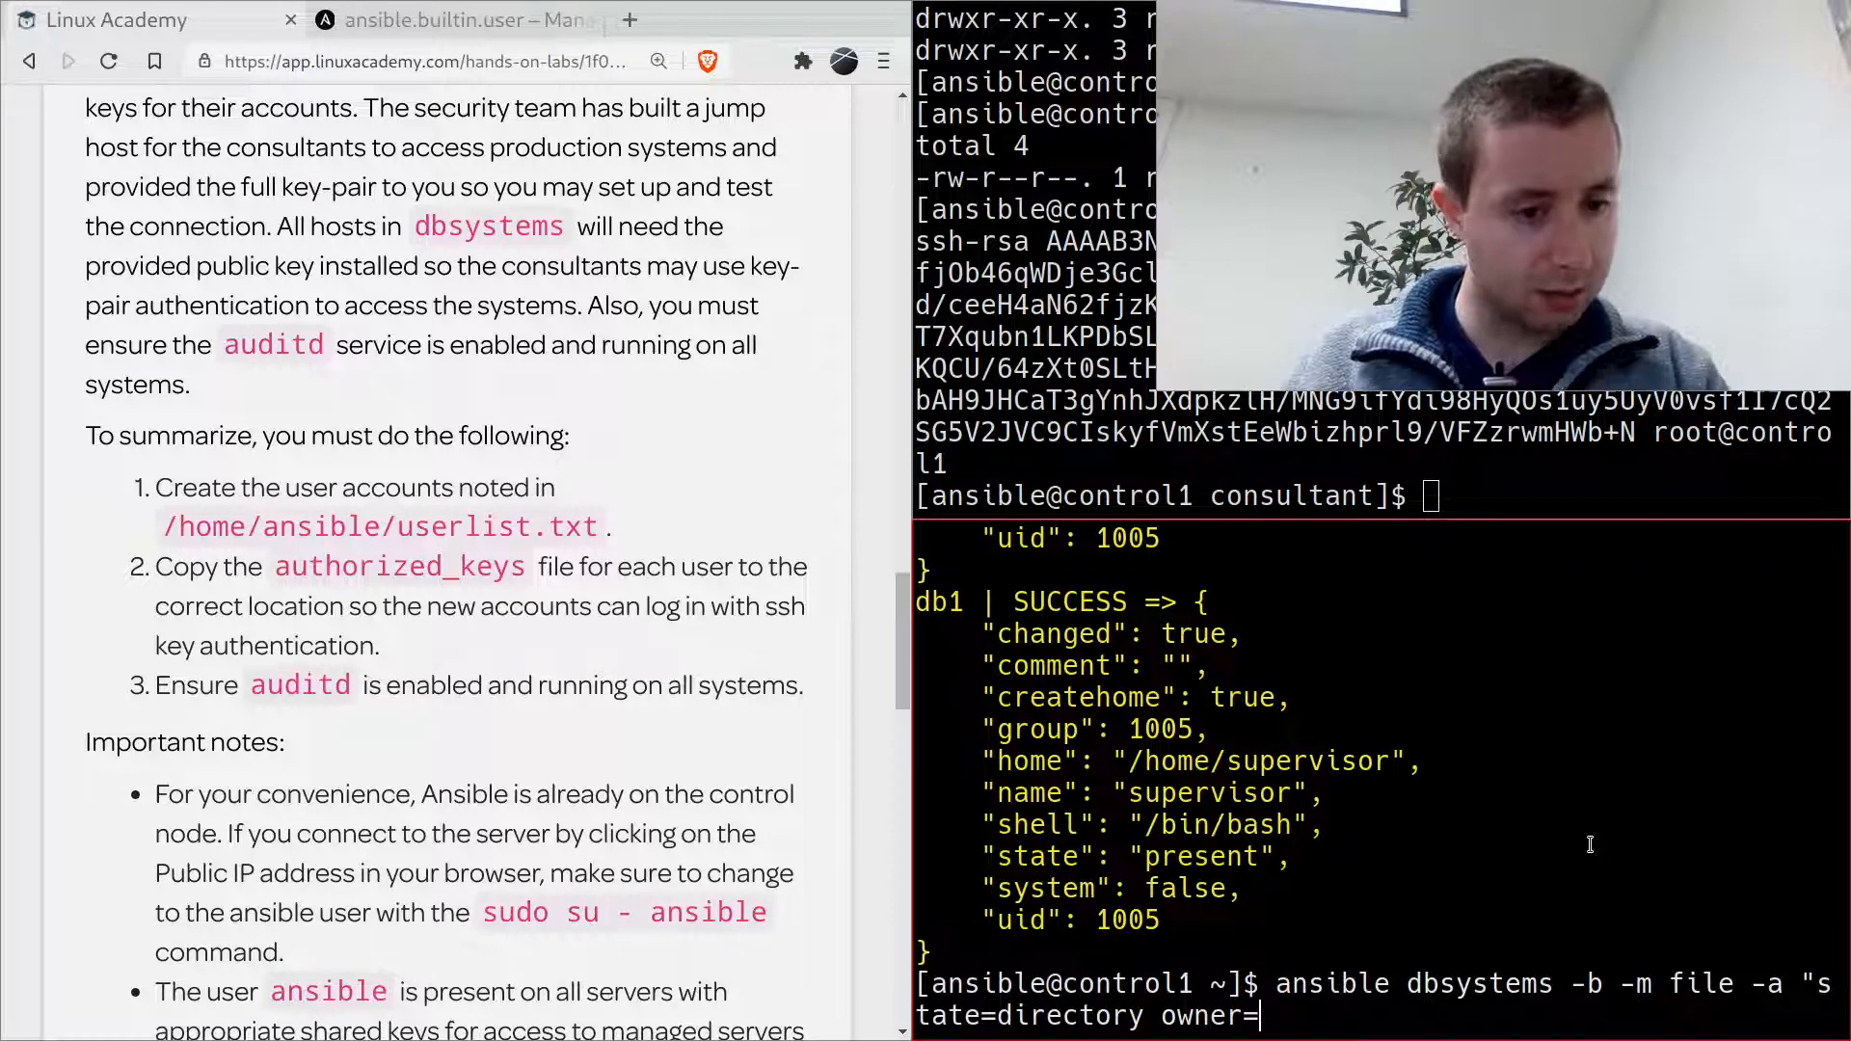
type("cd ~")
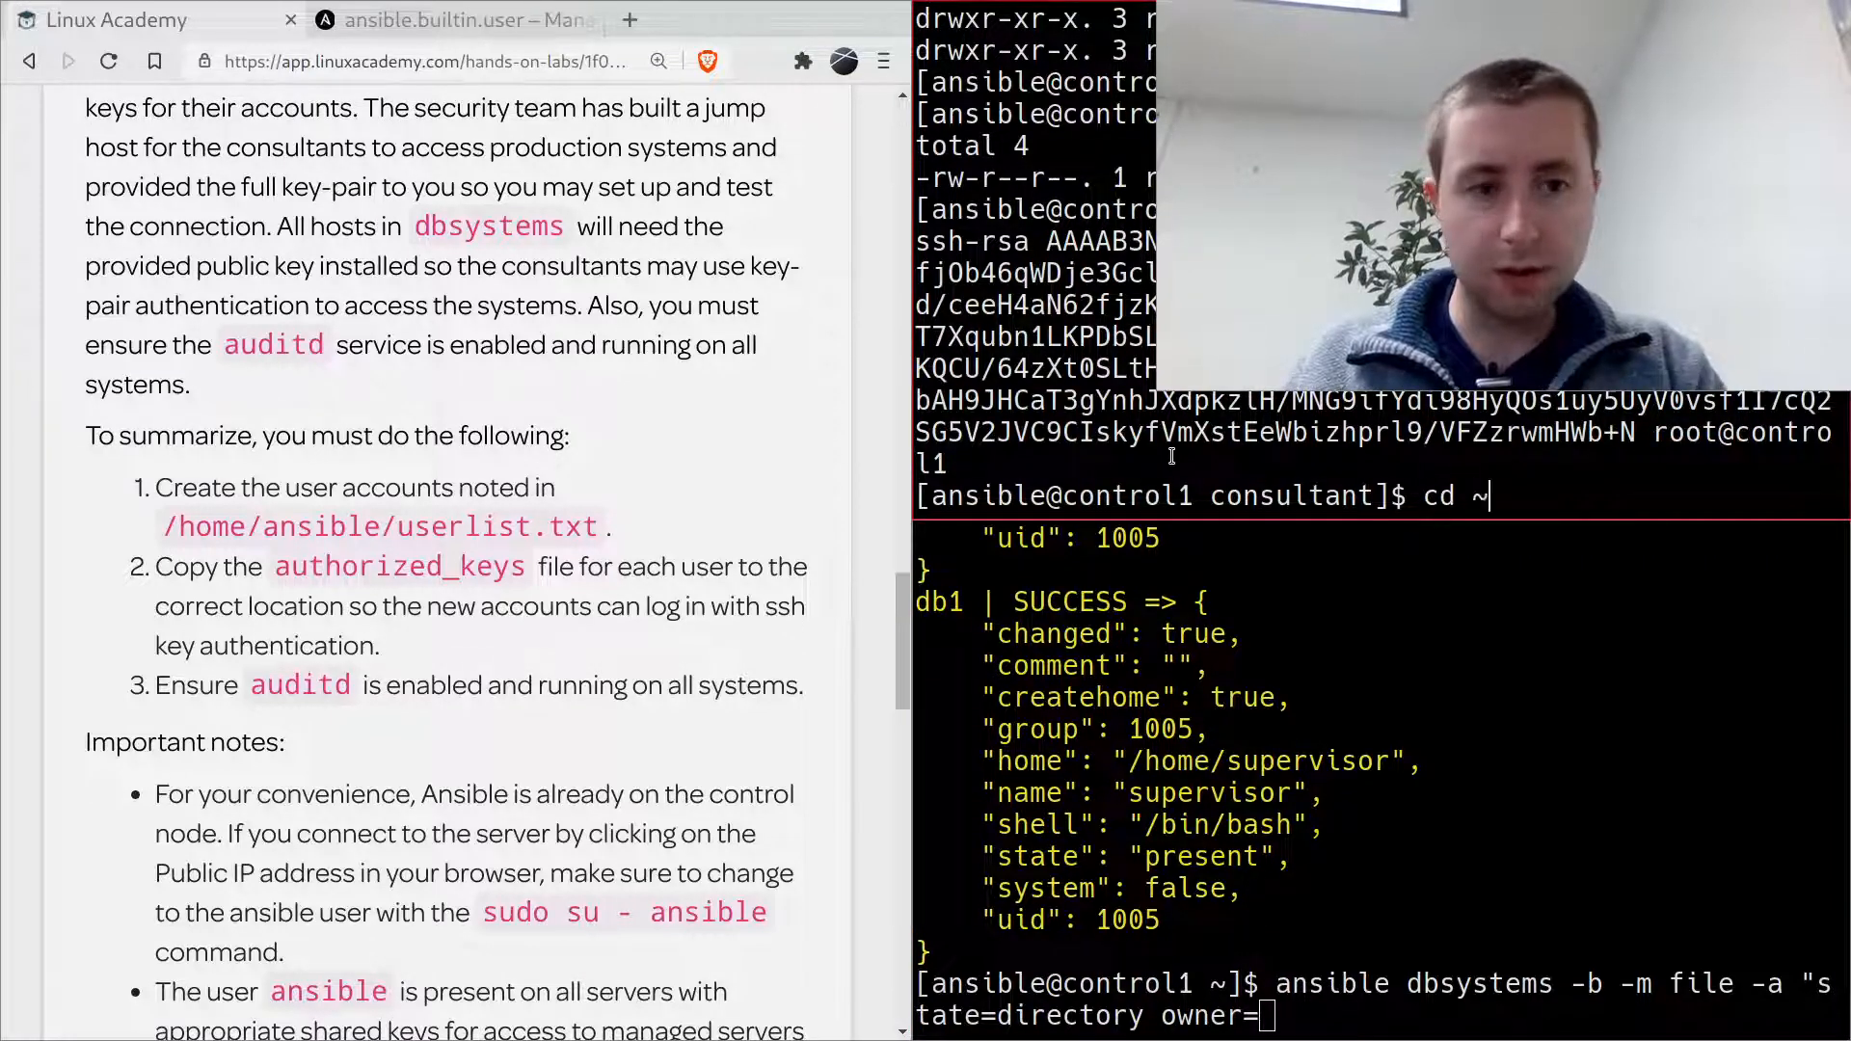